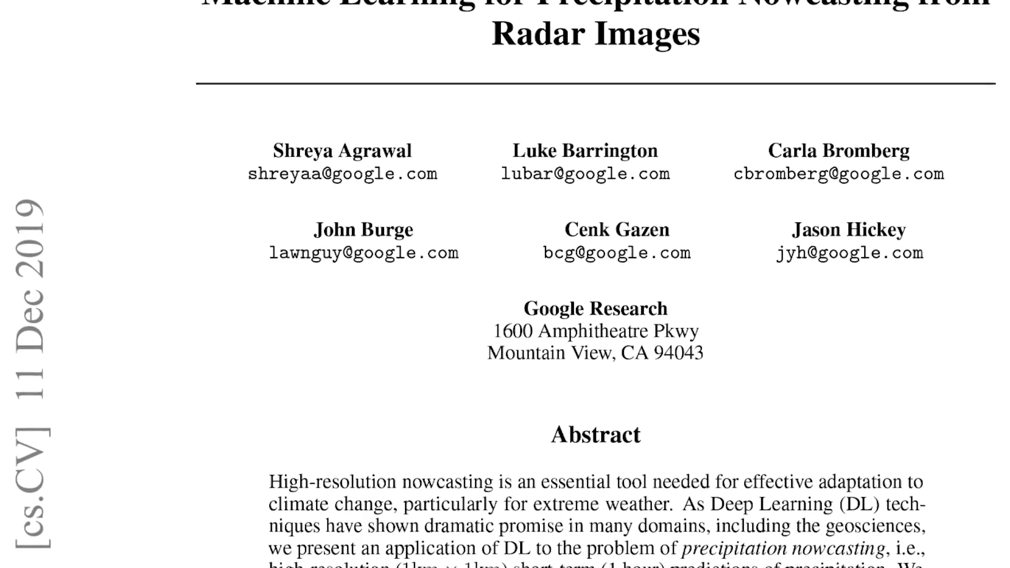
Step: Scroll the GPM v6 dataset page, then show its Bands table with units and descriptions
scroll("down", 3)
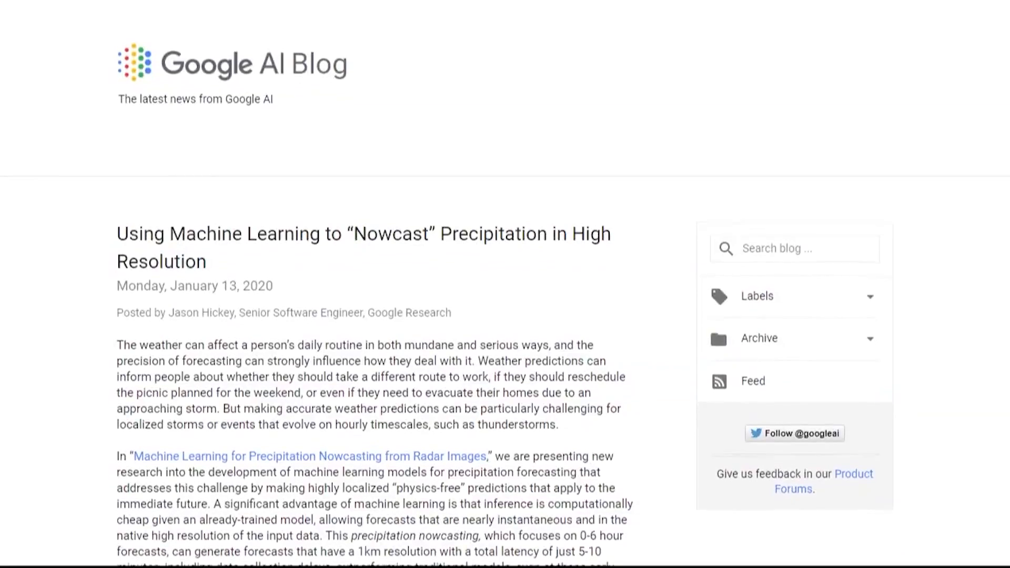
scroll("down", 3)
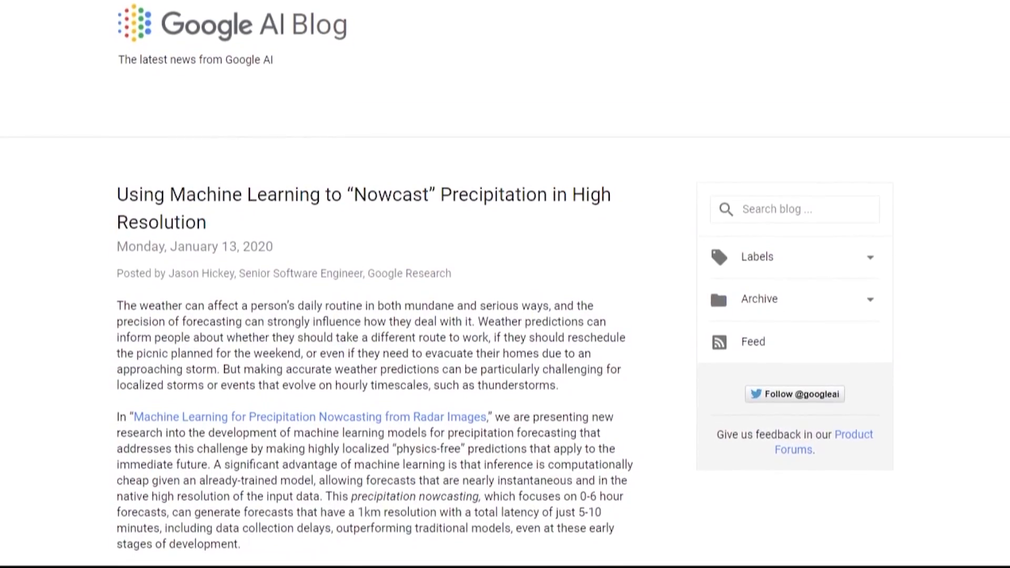
scroll("down", 3)
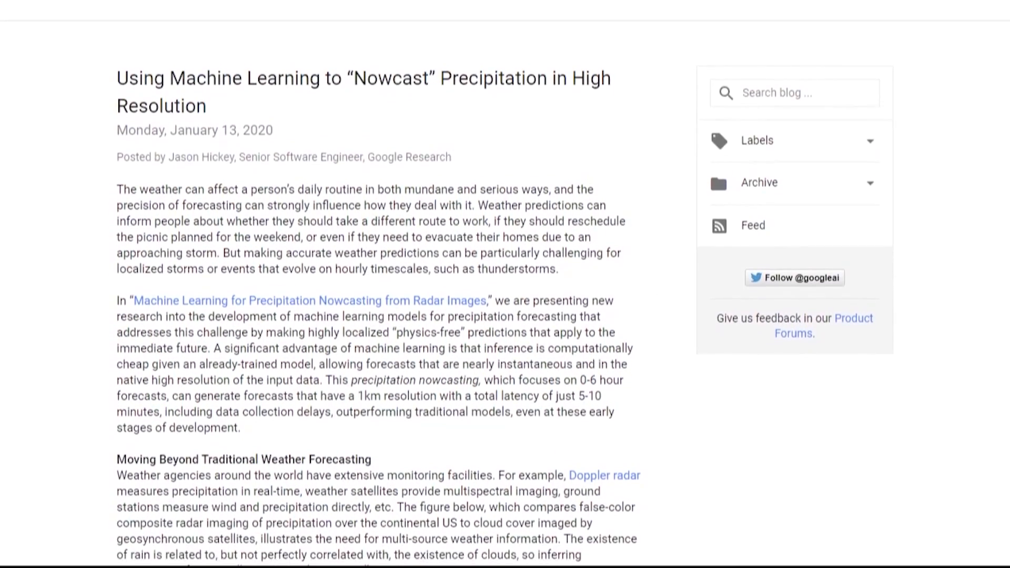
scroll("down", 3)
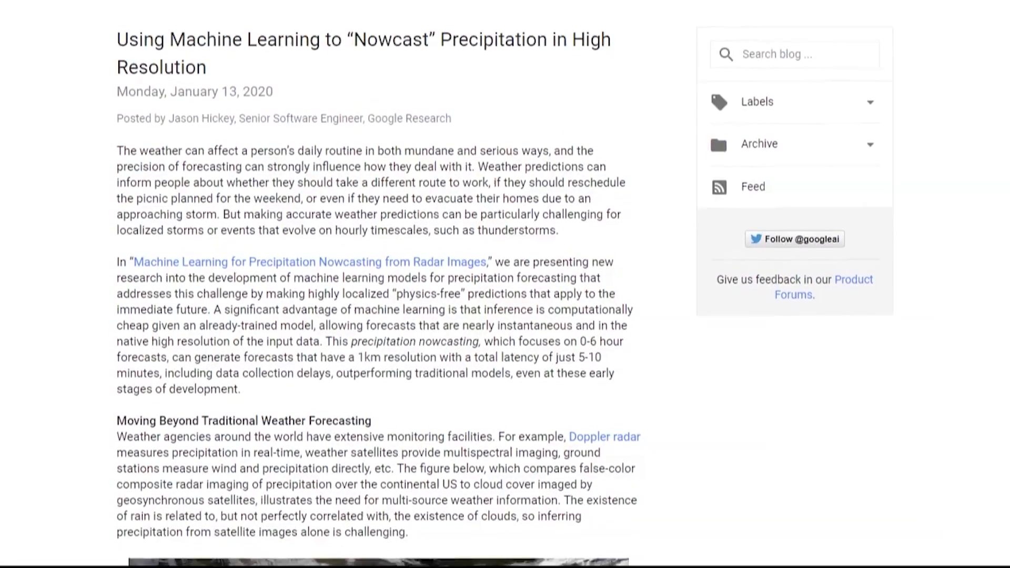
scroll("down", 3)
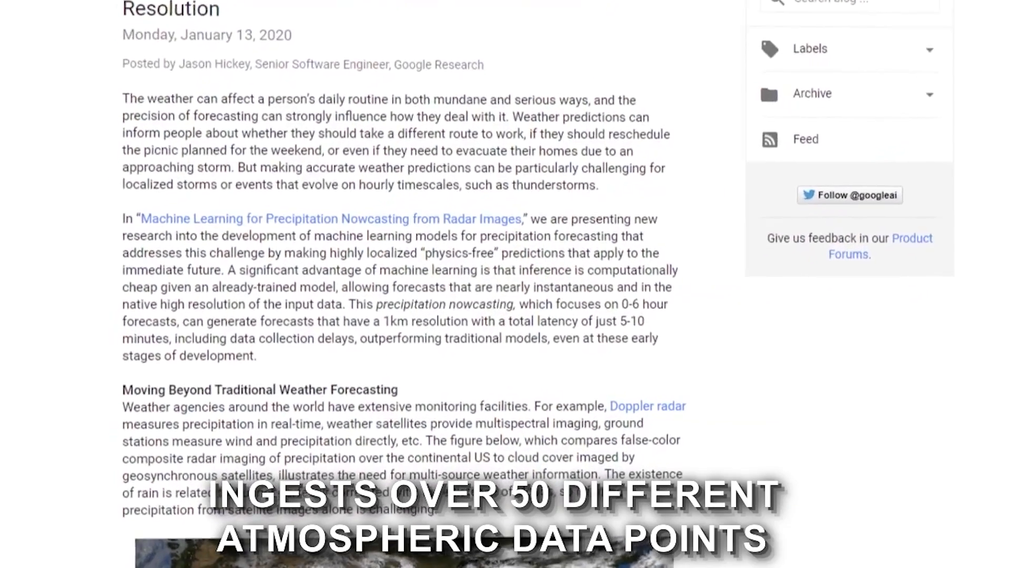
scroll("down", 3)
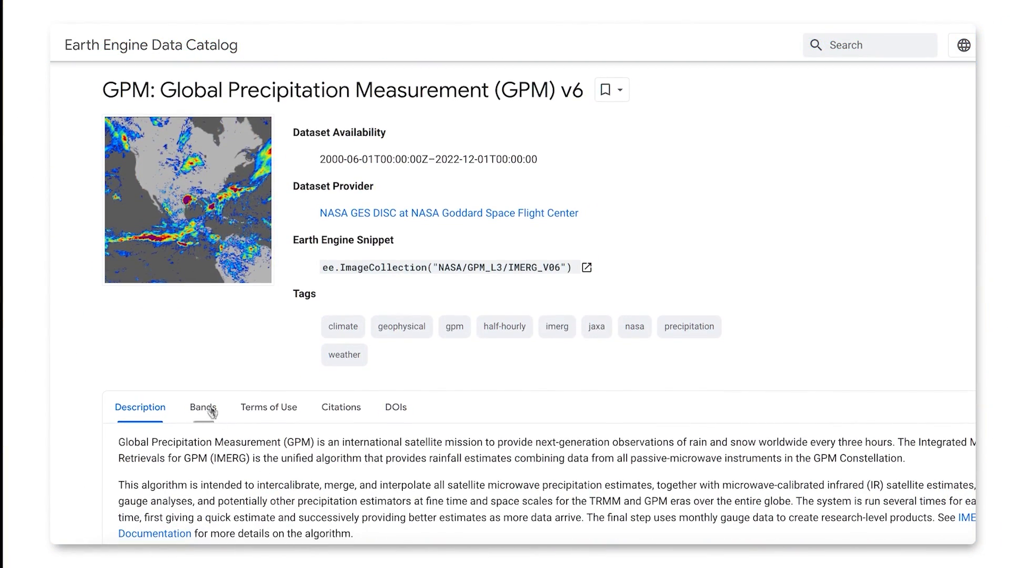
left_click(203, 407)
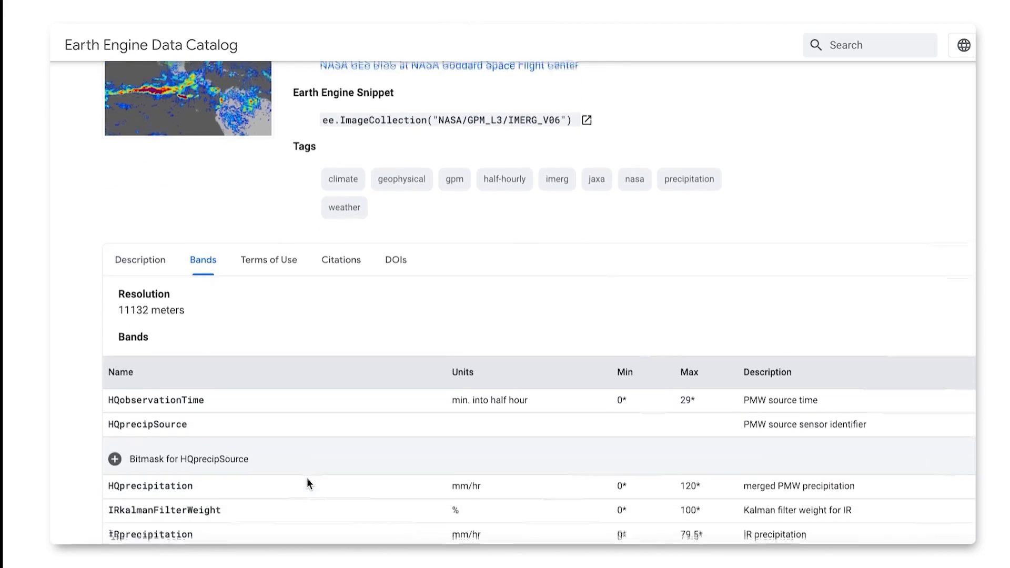
scroll("down", 3)
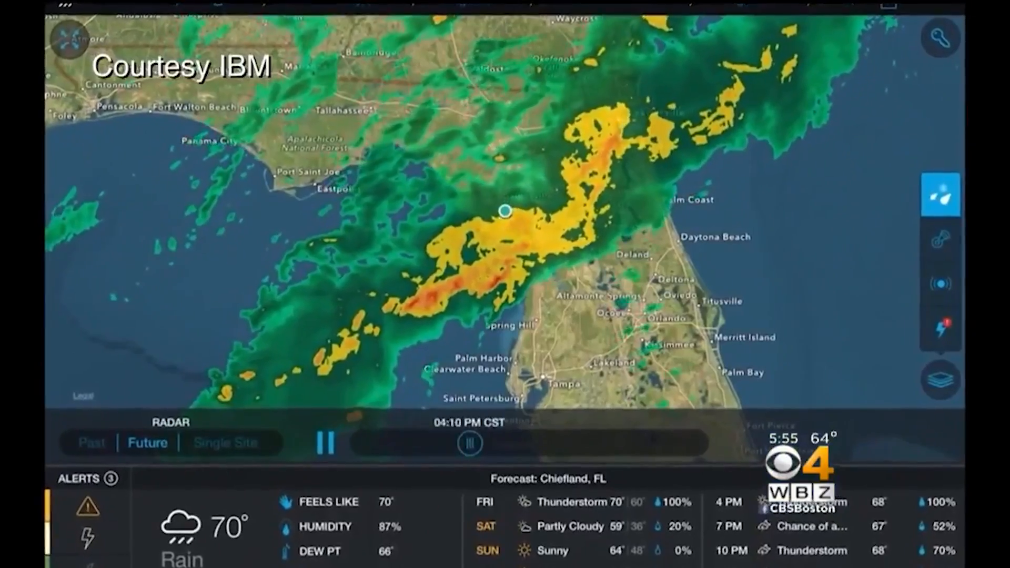
Step: Switch the radar from Future forecast to Single Site KTLH reflectivity
left_click(225, 443)
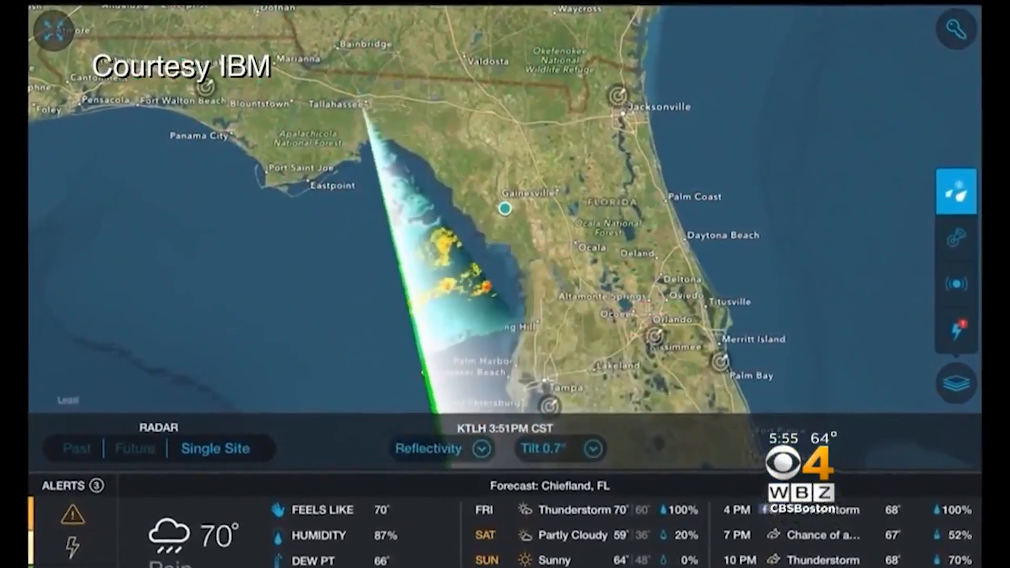
left_click(959, 384)
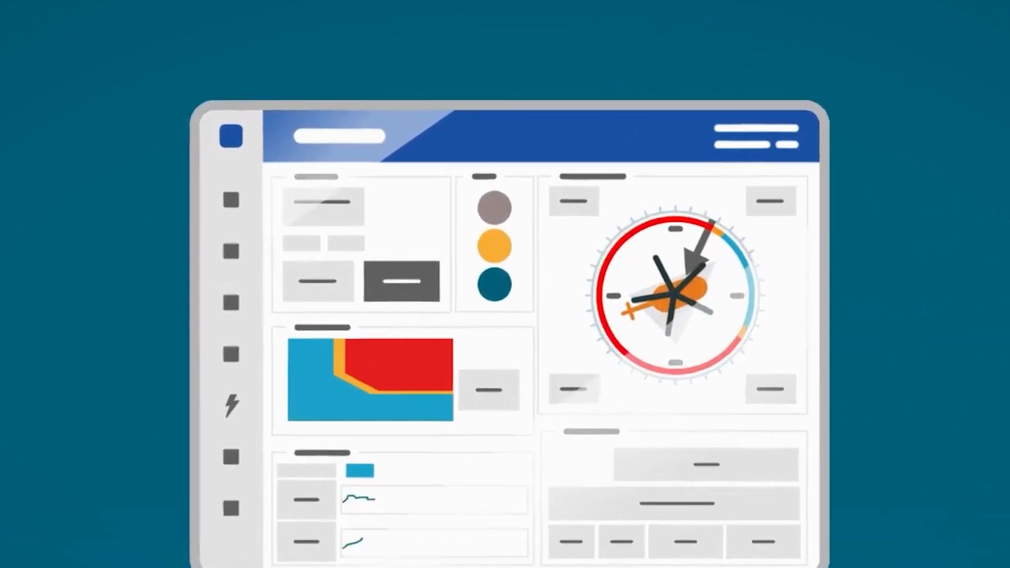
Step: Show the Strikes and Threat Zones lightning panel in the dashboard
left_click(235, 407)
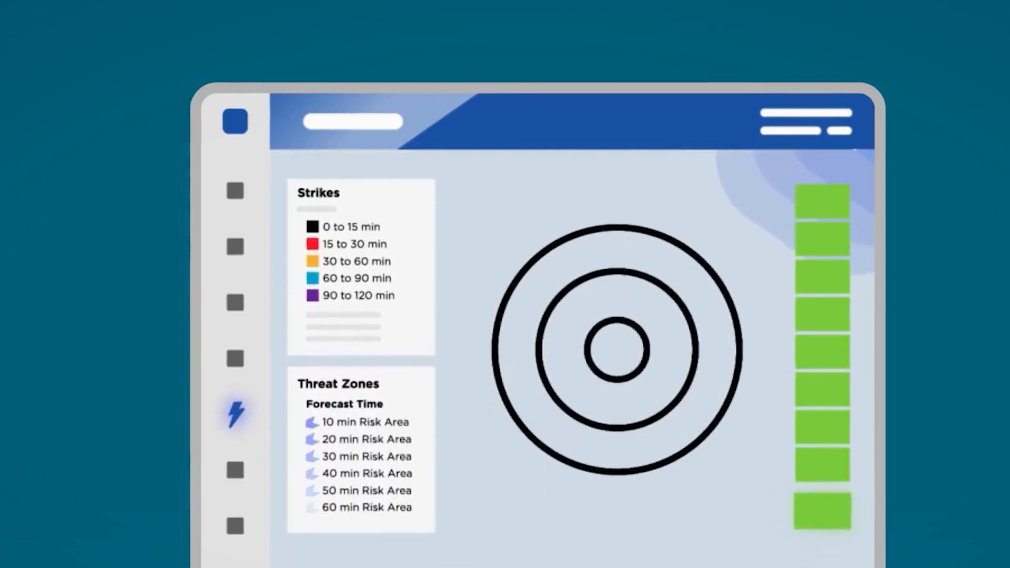